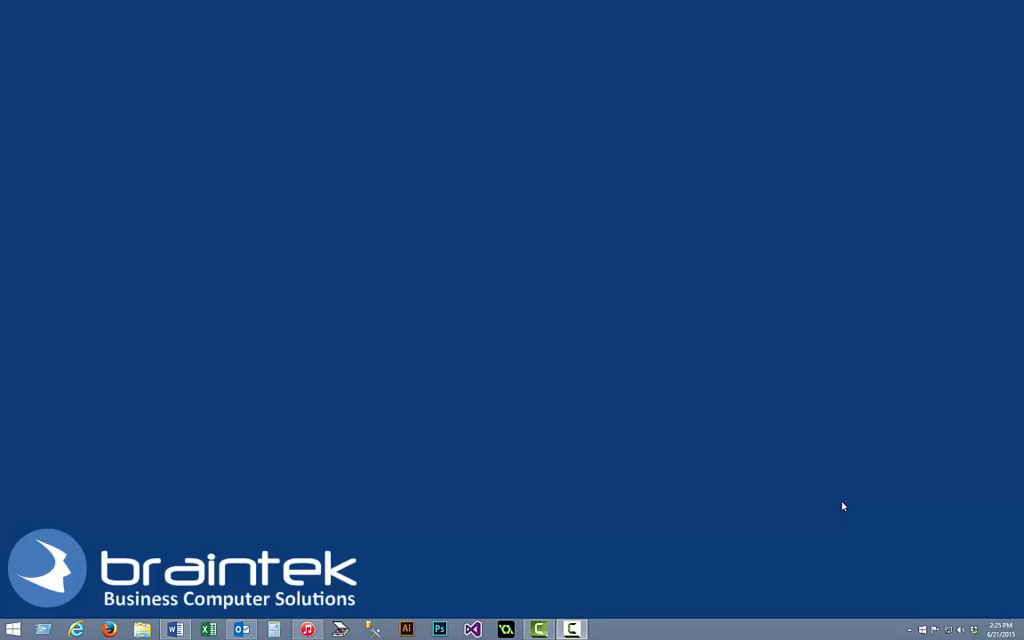
{"action": "mouse_move", "coordinate": [862, 427]}
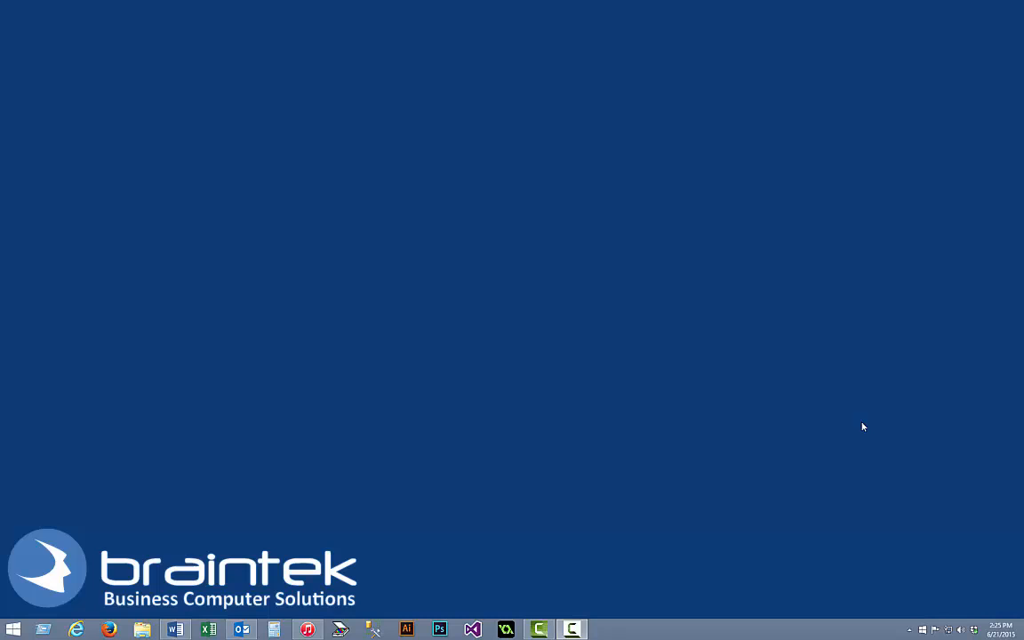
{"action": "mouse_move", "coordinate": [947, 627]}
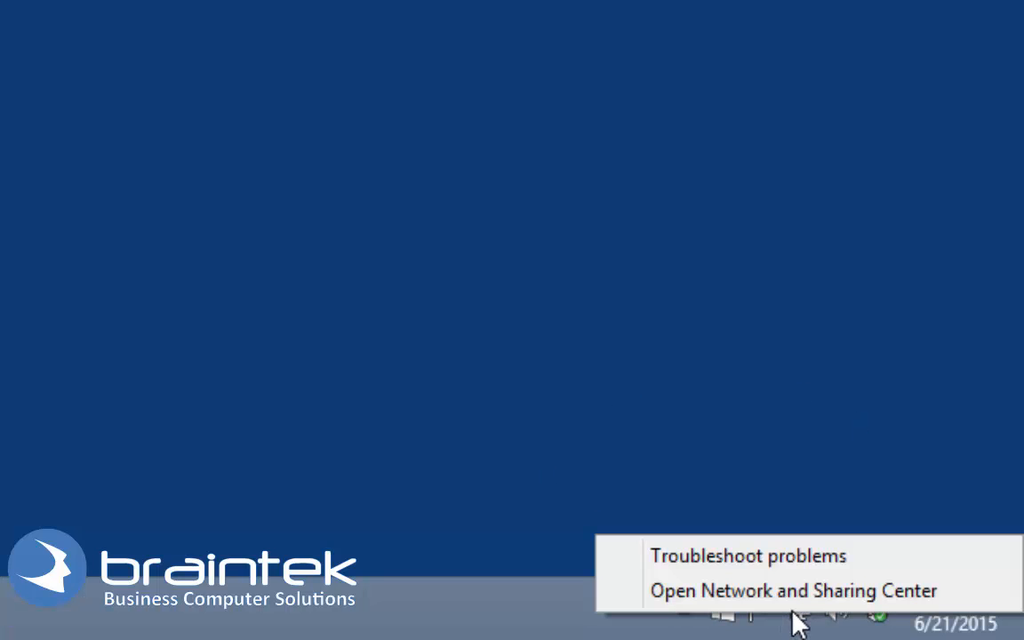
- From Network and Sharing Center, start a new connection and choose Connect to a workplace
{"action": "left_click", "coordinate": [791, 590]}
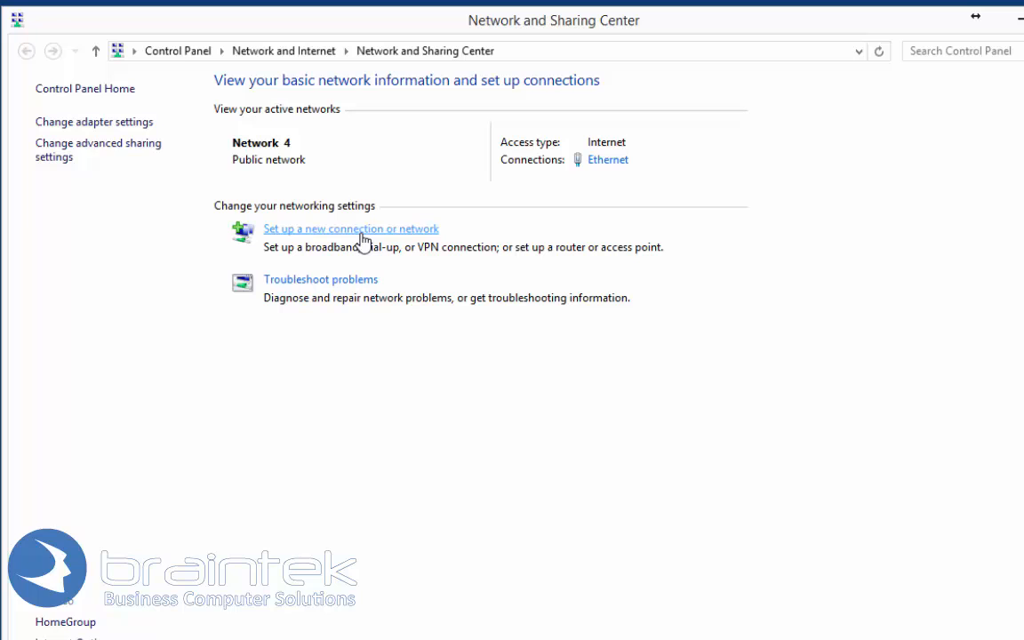
{"action": "mouse_move", "coordinate": [485, 265]}
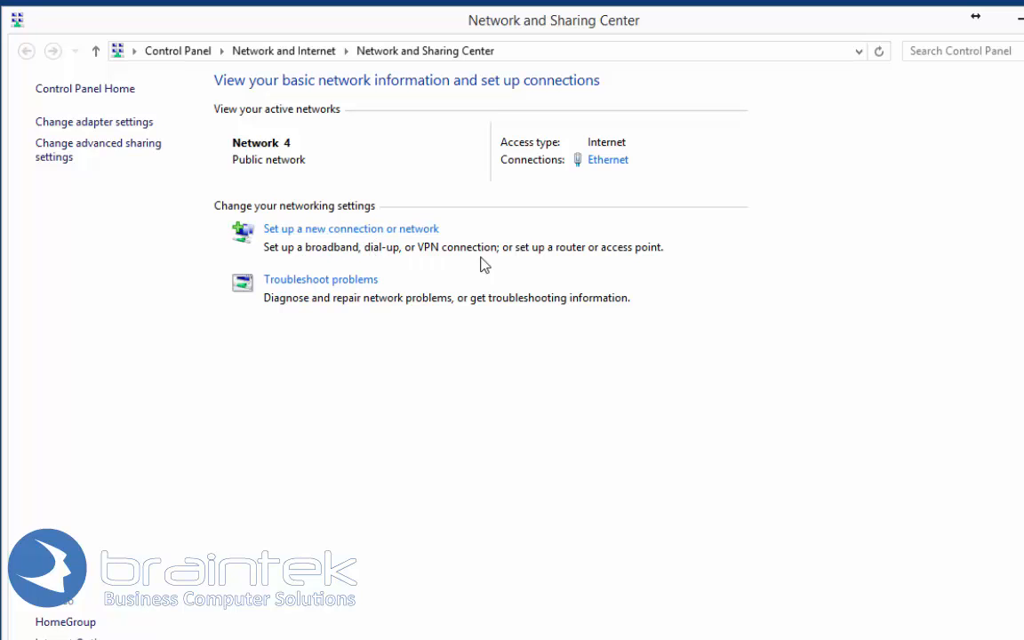
{"action": "left_click", "coordinate": [350, 228]}
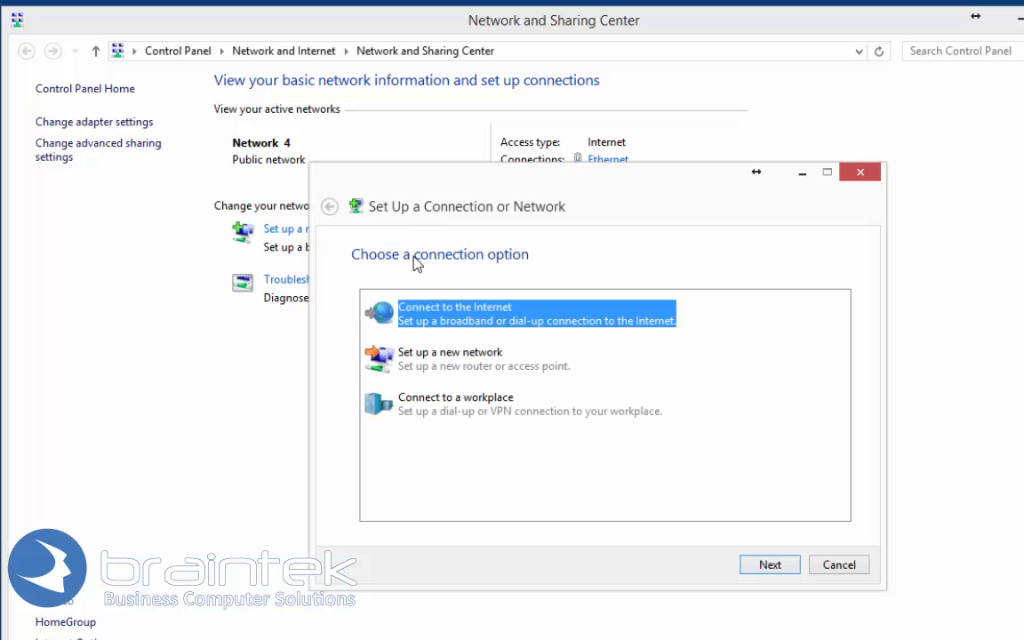
{"action": "mouse_move", "coordinate": [450, 412]}
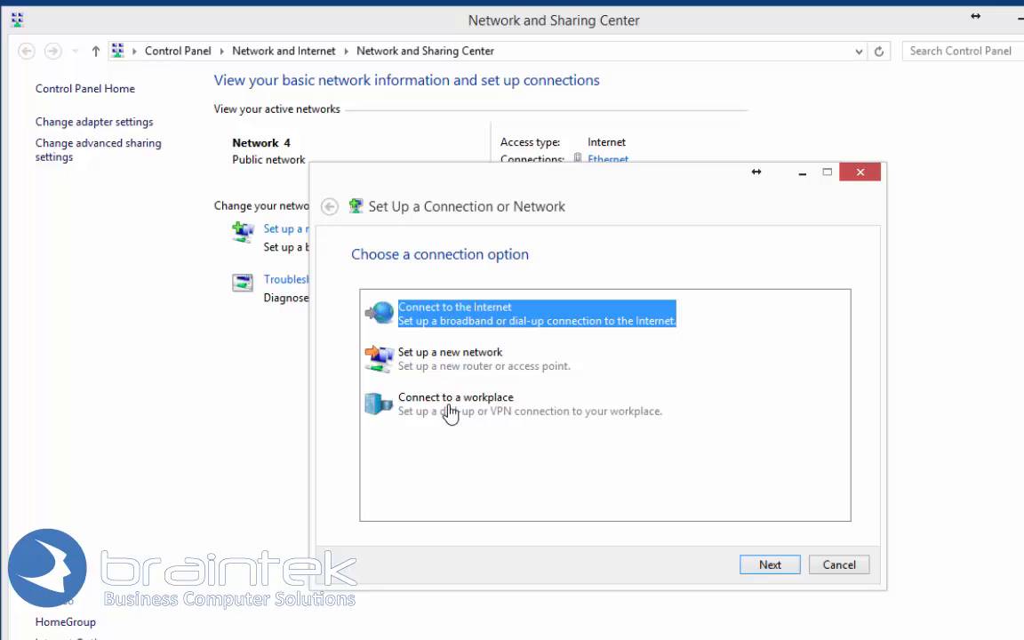
{"action": "left_click", "coordinate": [768, 564]}
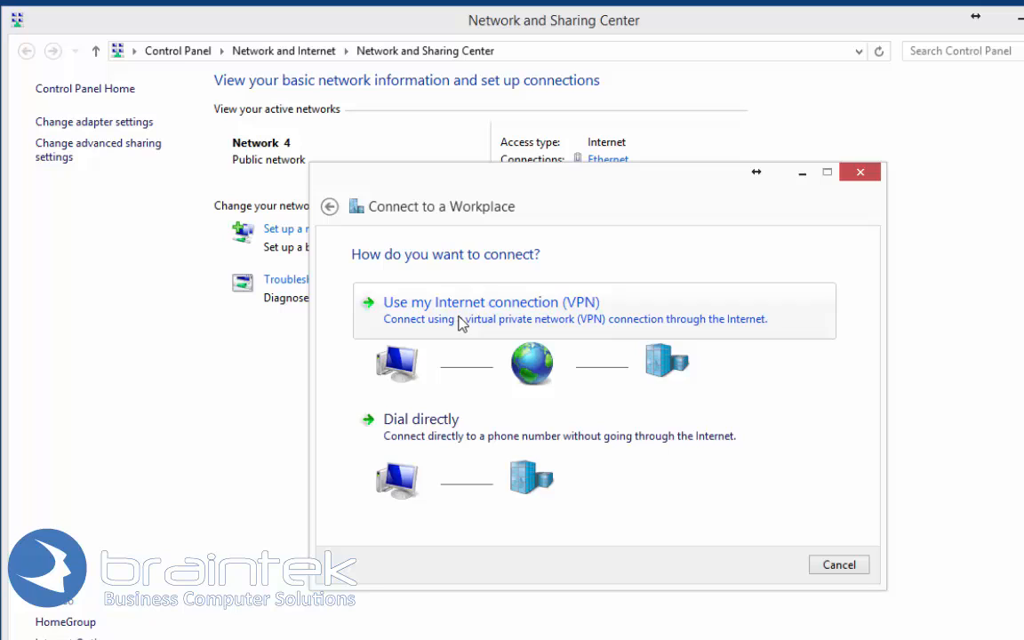
- Choose VPN, enter address vpn.braintek.com and destination name Braintek VPN, and create it
{"action": "left_click", "coordinate": [491, 302]}
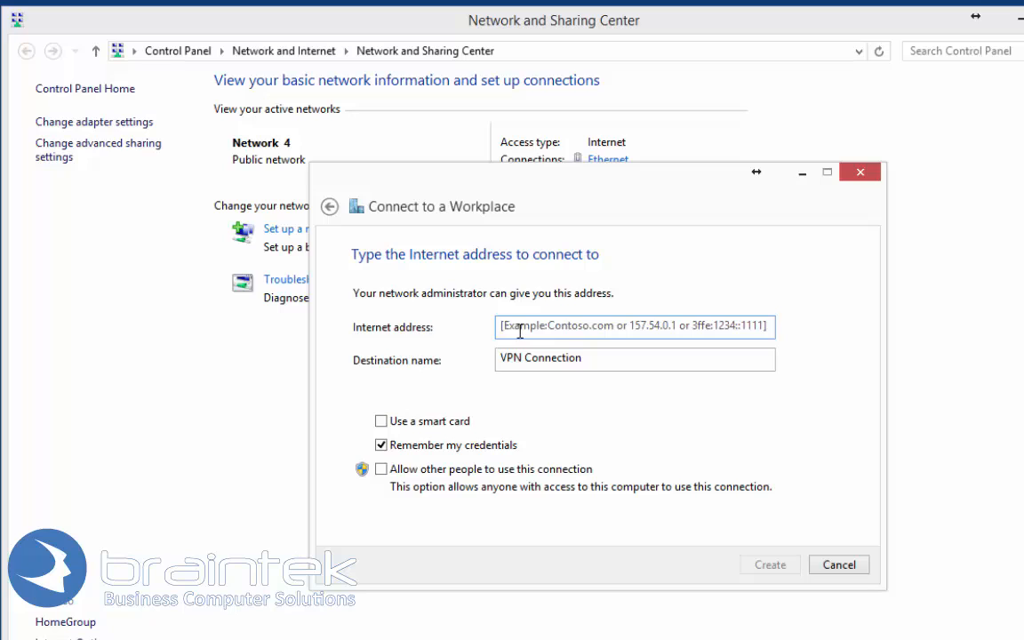
{"action": "type", "text": "vpn.braintek"}
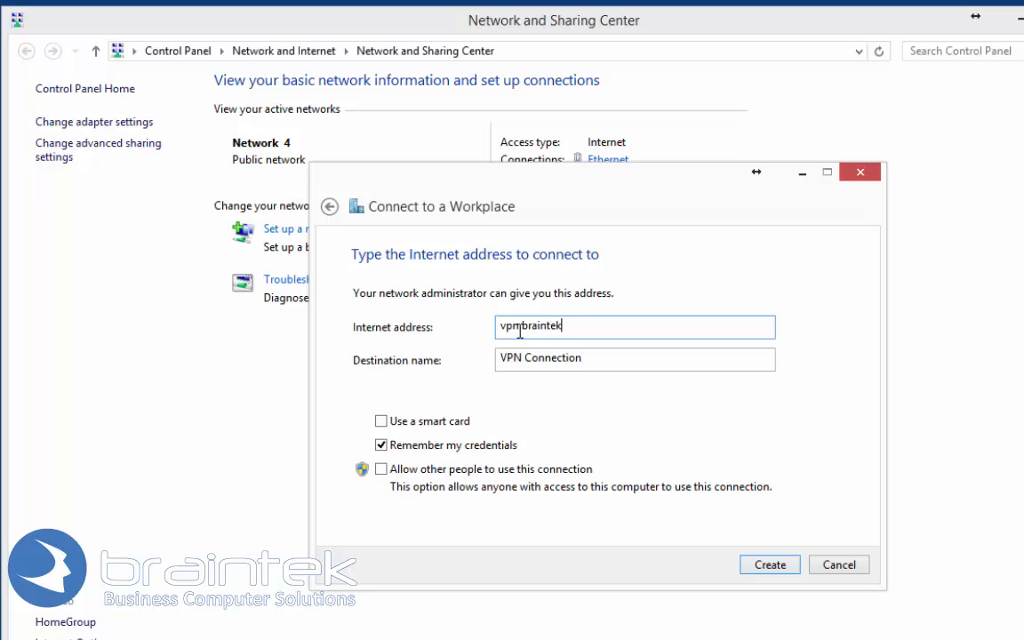
{"action": "type", "text": ".com"}
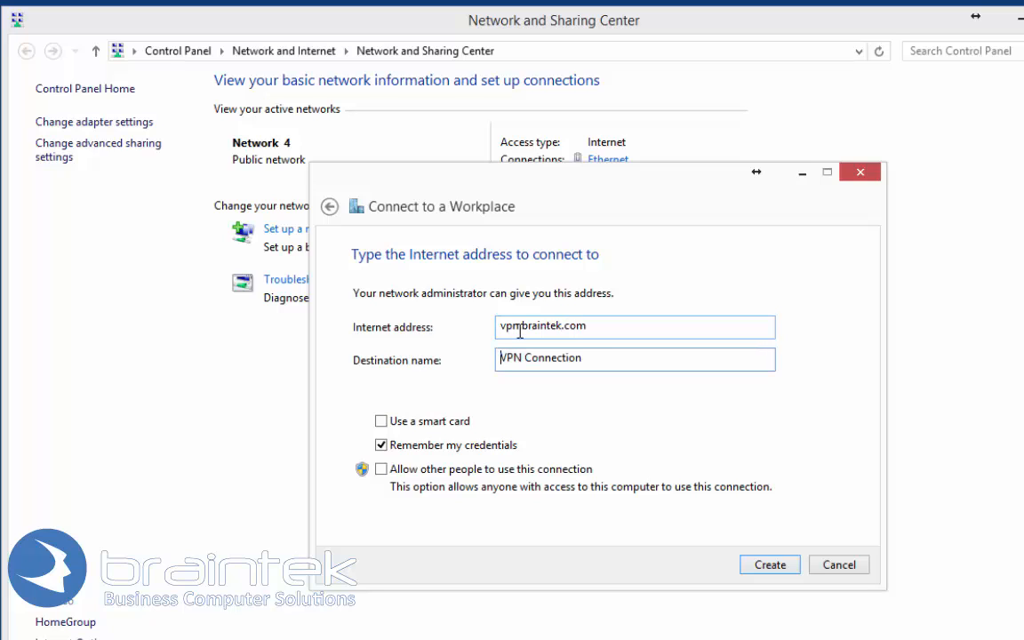
{"action": "type", "text": "Brain"}
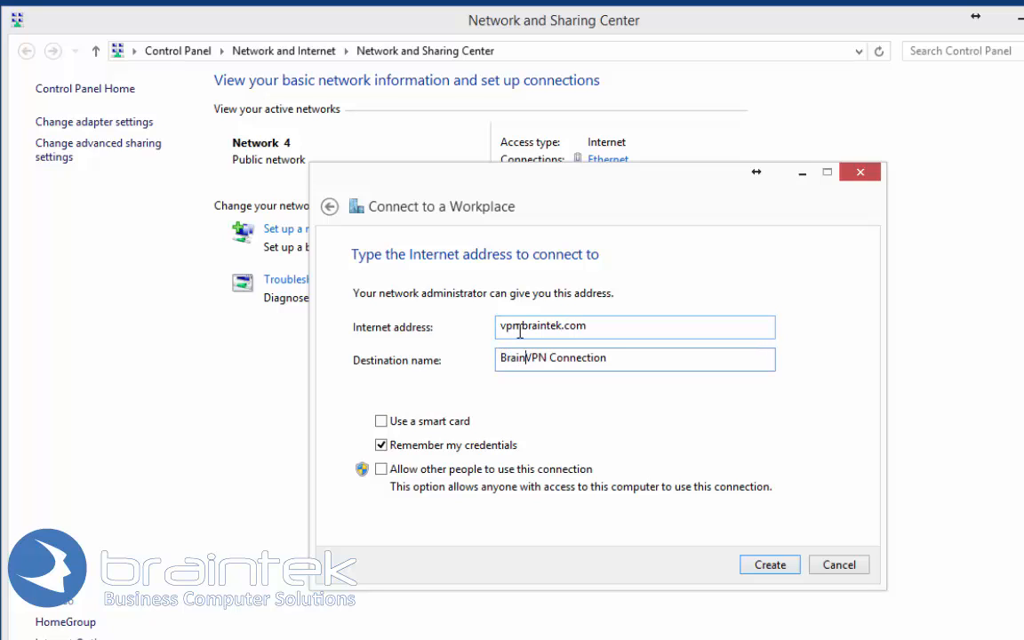
{"action": "type", "text": "Braintek VPN Connect"}
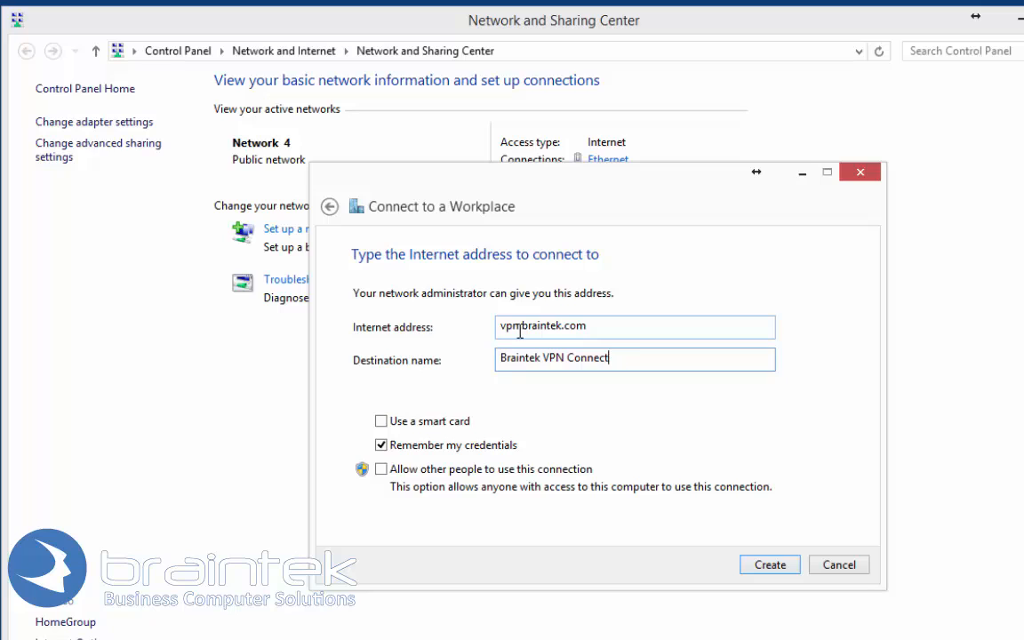
{"action": "key", "text": "BackSpace"}
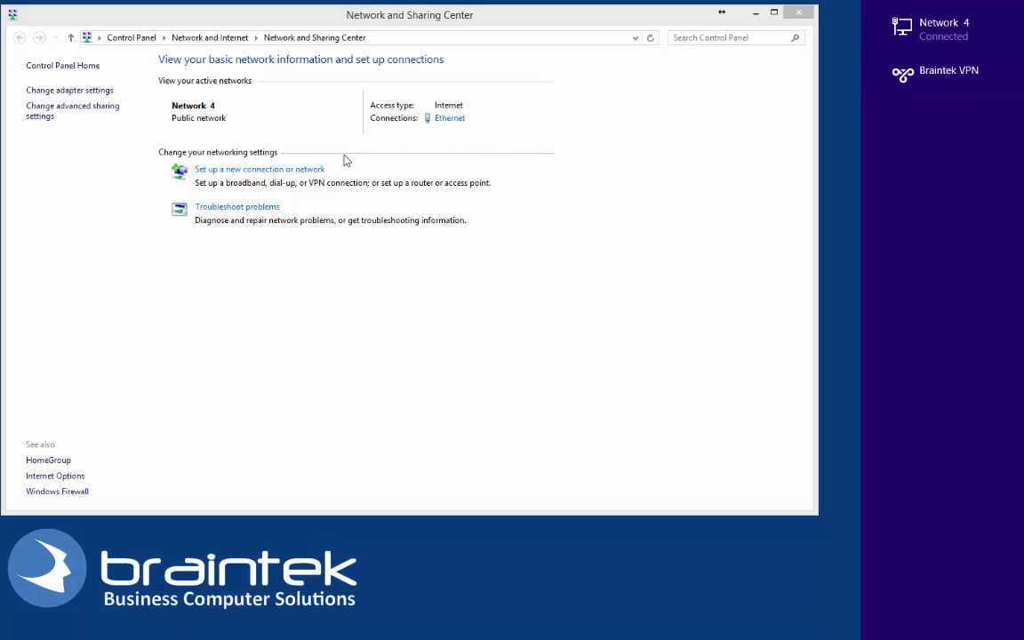
{"action": "mouse_move", "coordinate": [64, 92]}
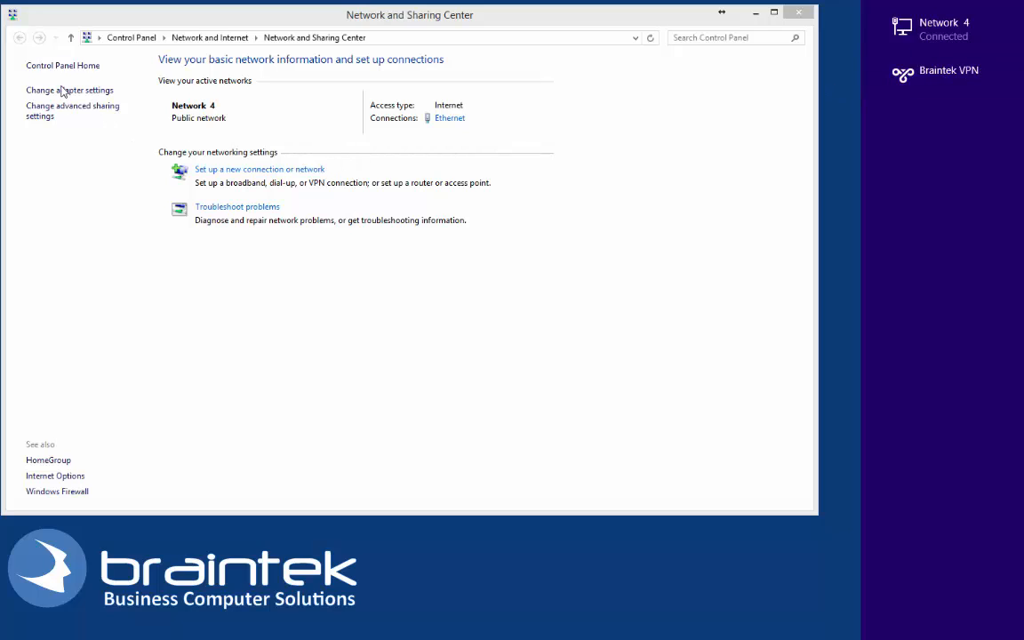
- Open Change adapter settings to list the network connections
{"action": "left_click", "coordinate": [69, 90]}
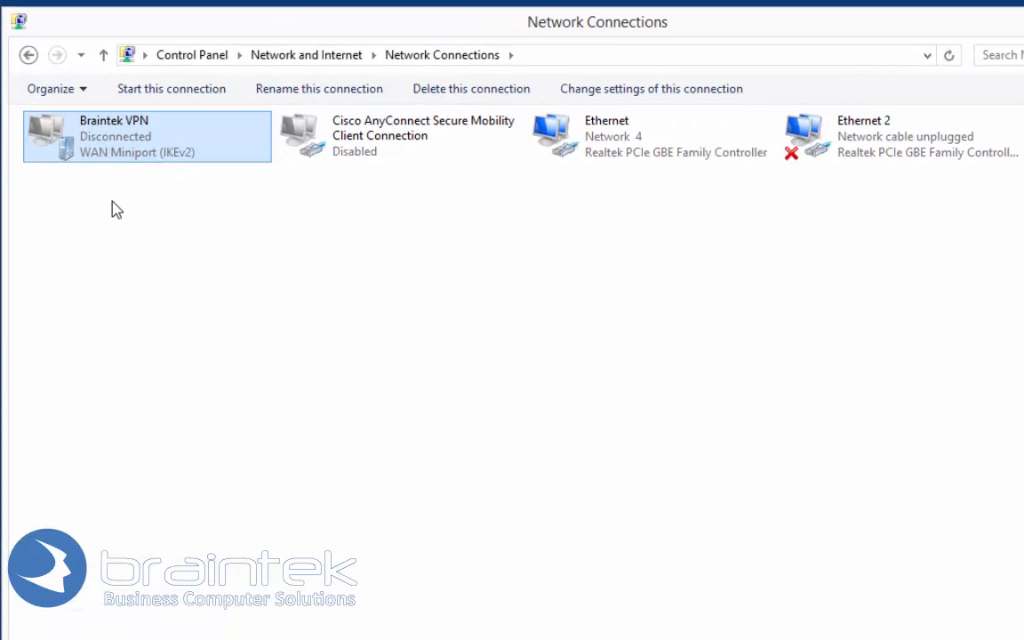
{"action": "mouse_move", "coordinate": [147, 147]}
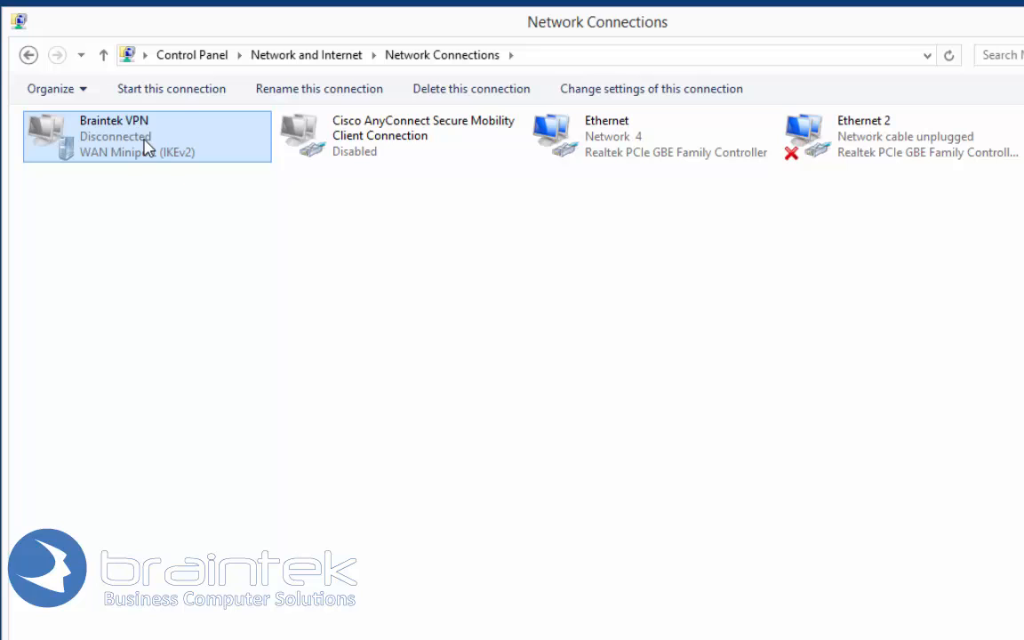
{"action": "mouse_move", "coordinate": [190, 329]}
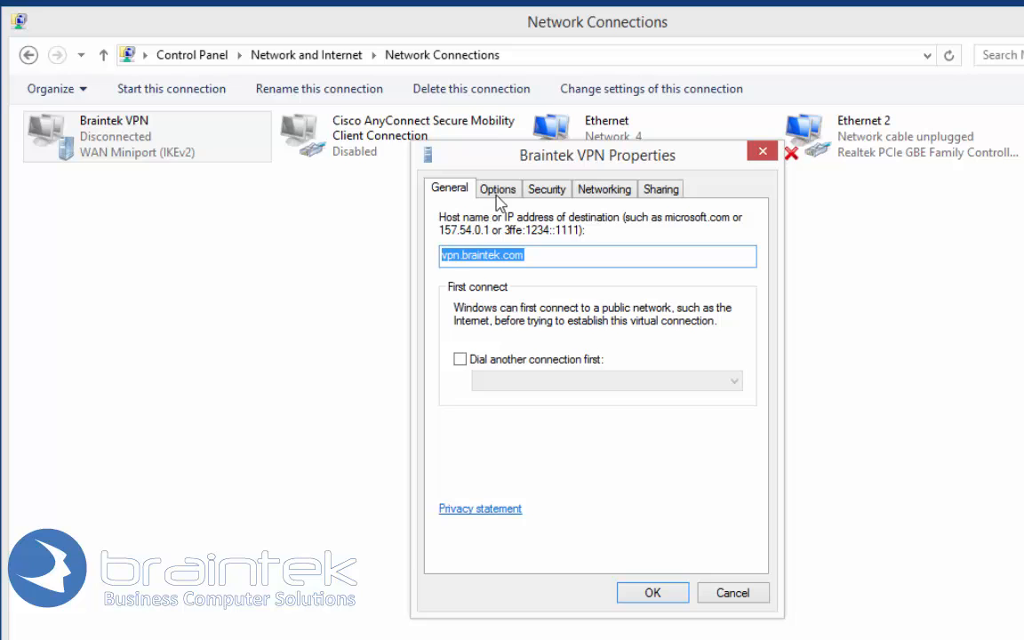
- Uncheck Internet Protocol Version 6 (TCP/IPv6) in the Braintek VPN networking properties
{"action": "left_click", "coordinate": [497, 189]}
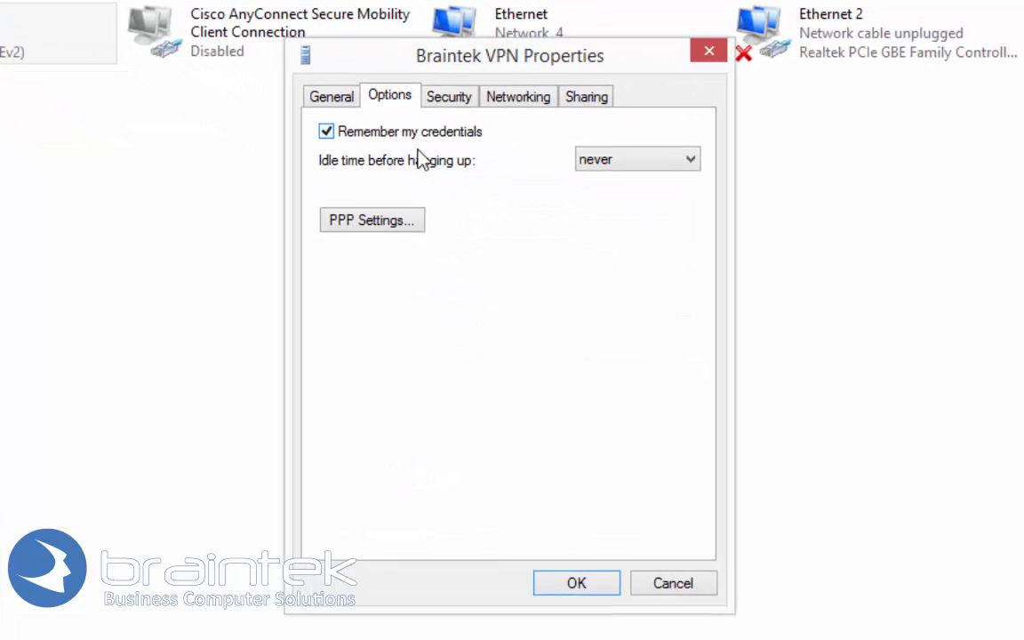
{"action": "left_click", "coordinate": [518, 96]}
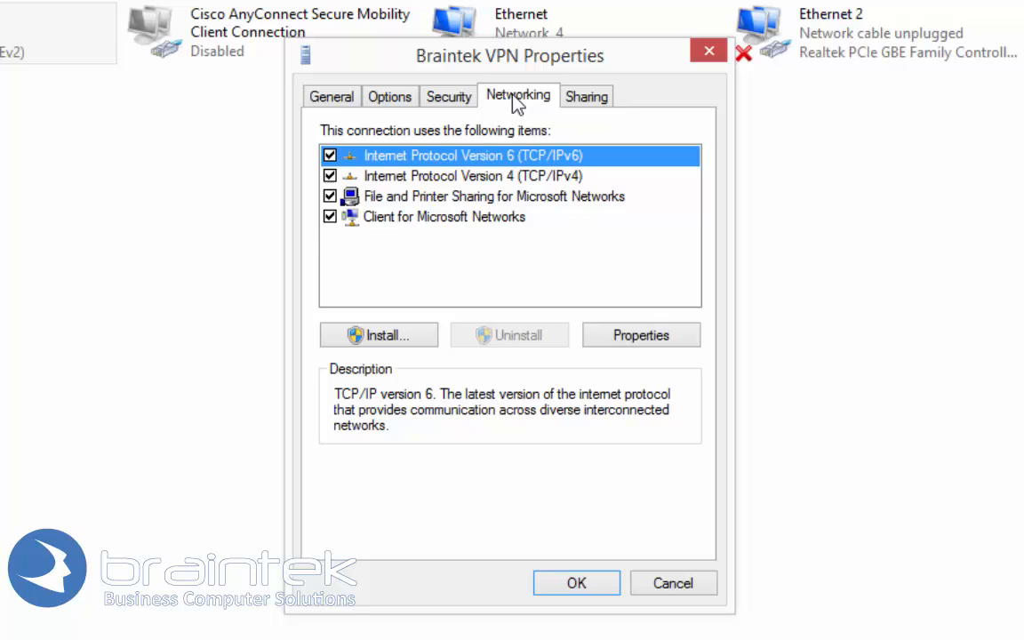
{"action": "left_click", "coordinate": [329, 155]}
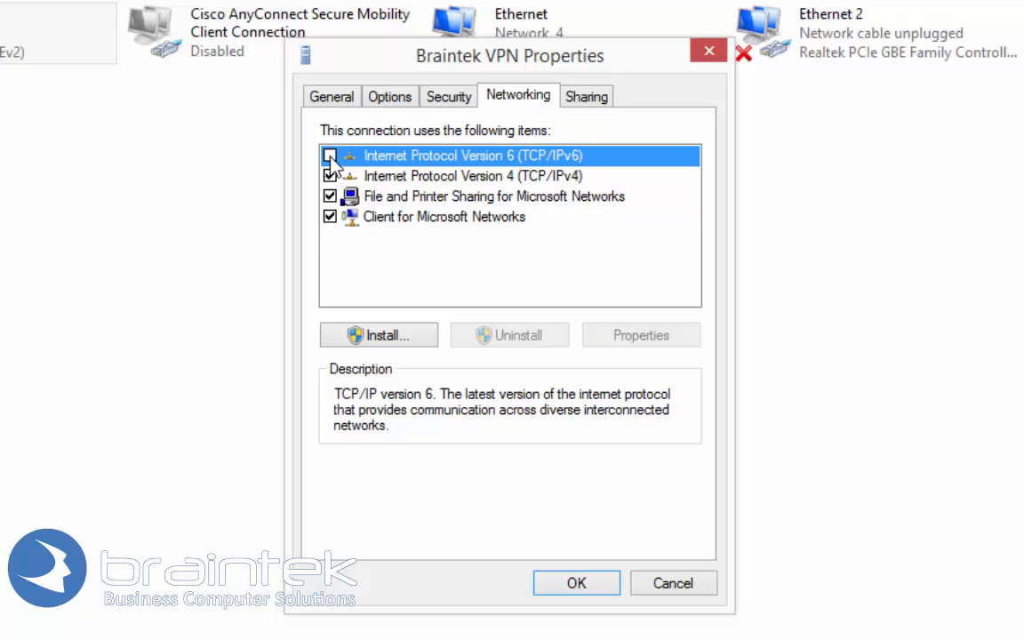
{"action": "left_click", "coordinate": [448, 96]}
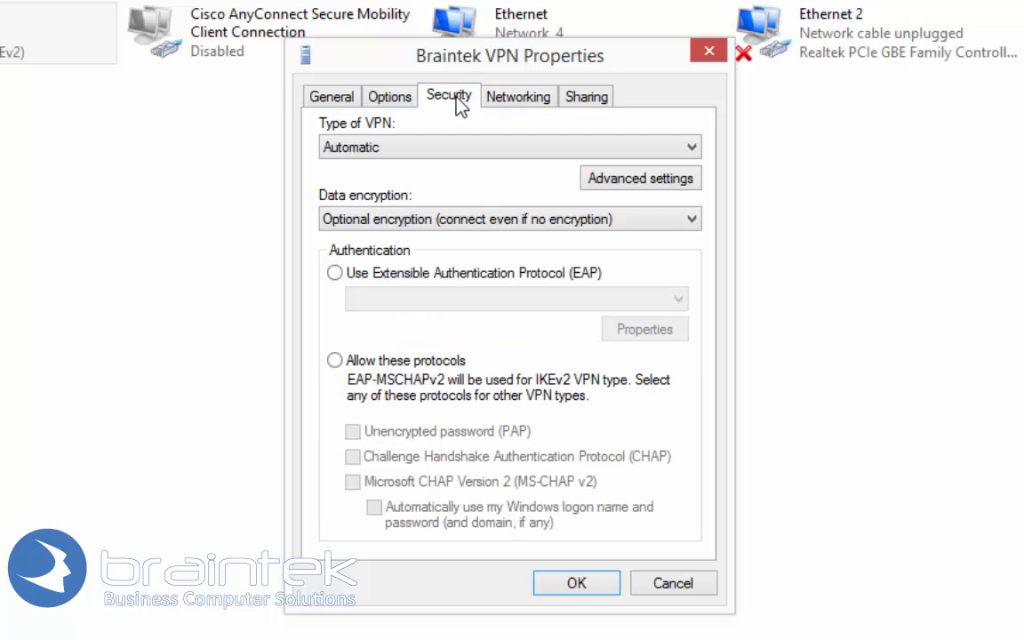
- Set the VPN type to PPTP, allow CHAP and MS-CHAP v2, and save
{"action": "left_click", "coordinate": [507, 147]}
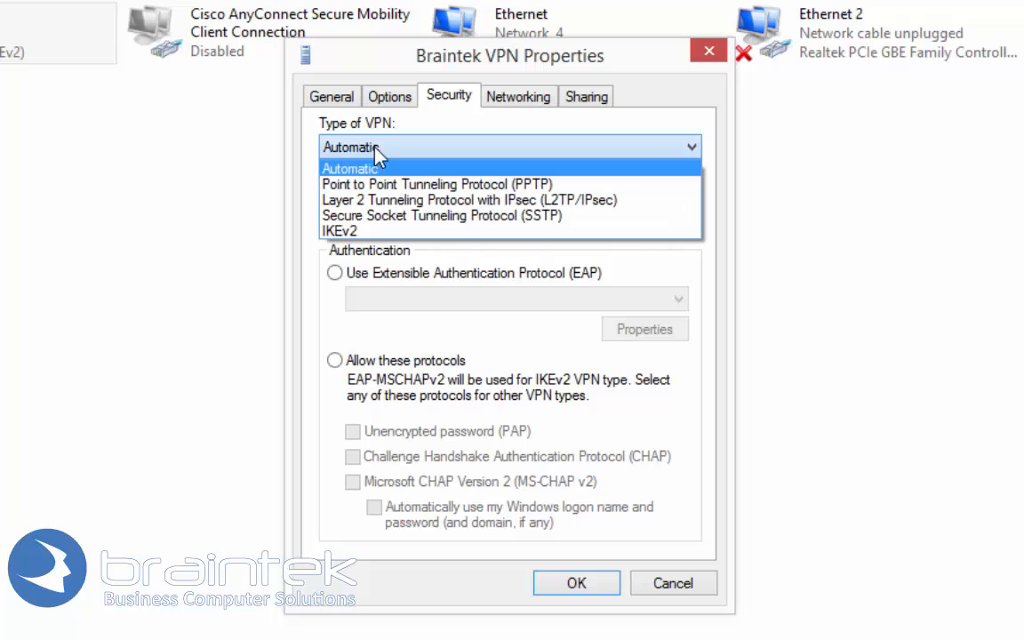
{"action": "left_click", "coordinate": [435, 184]}
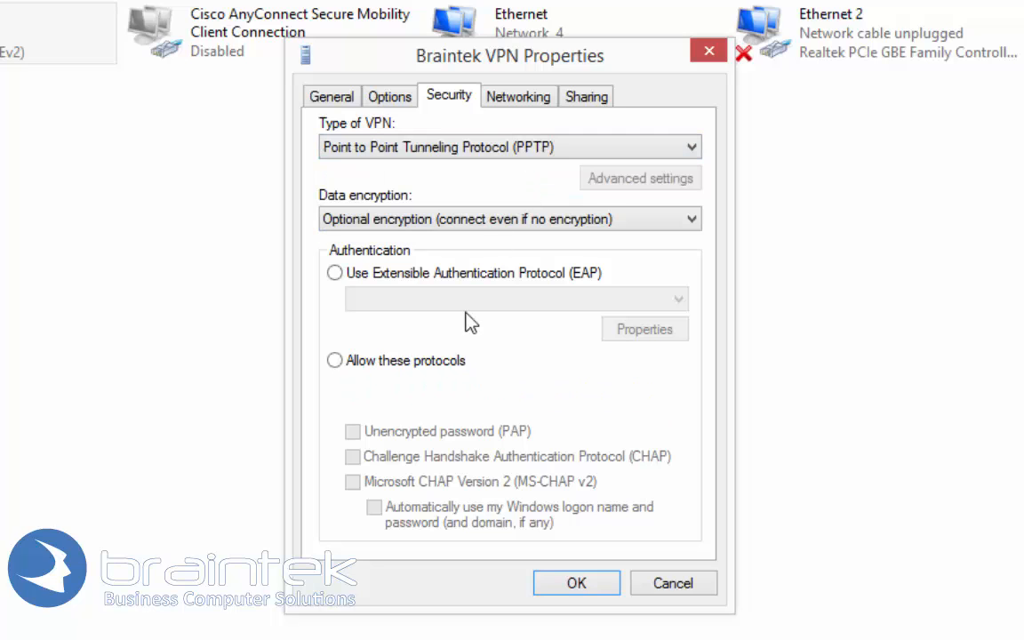
{"action": "left_click", "coordinate": [334, 360]}
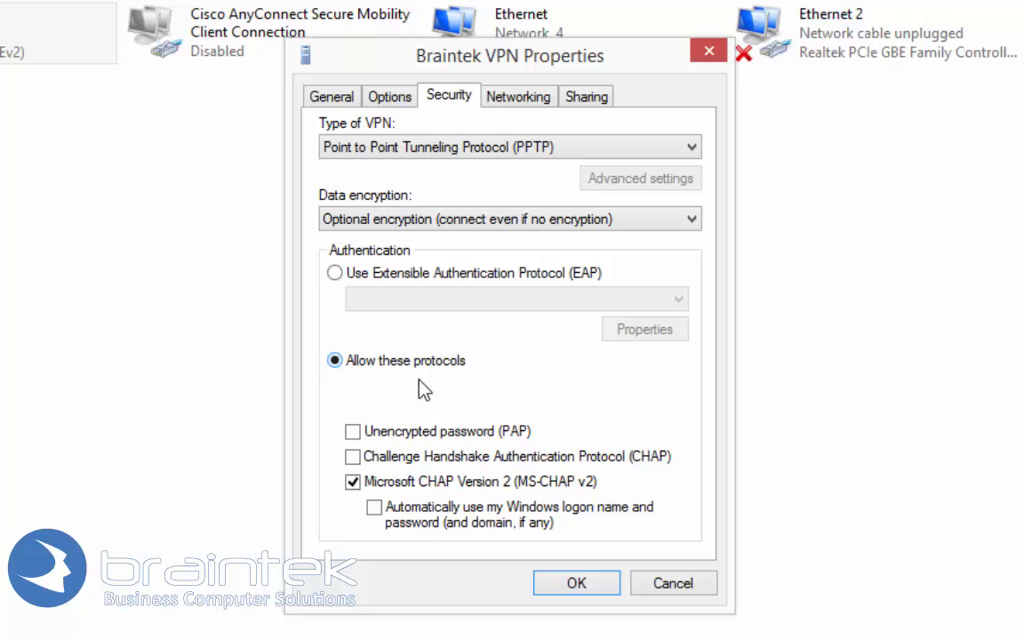
{"action": "left_click", "coordinate": [353, 456]}
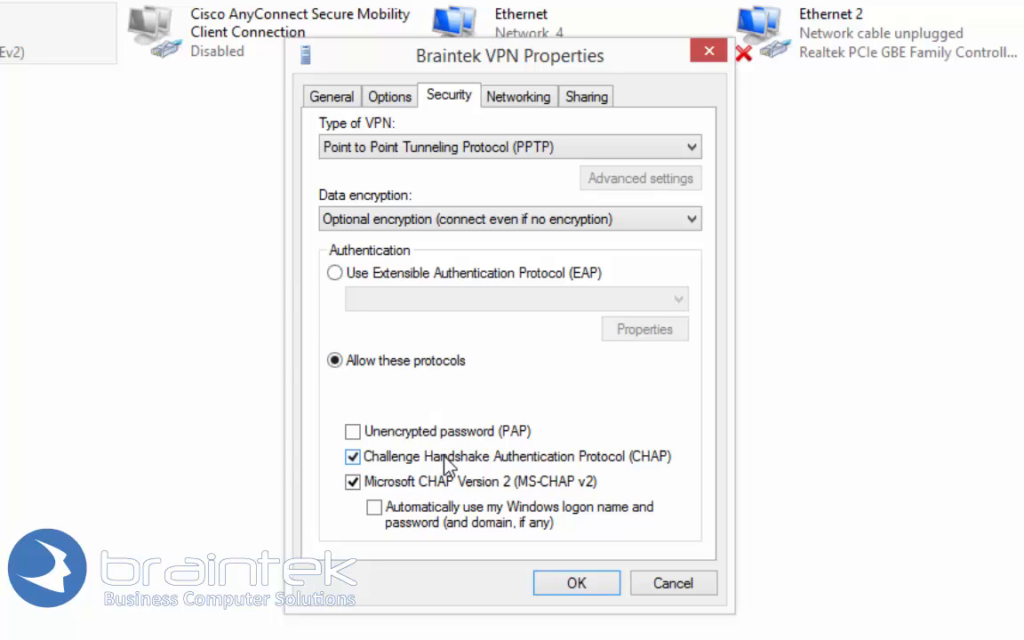
{"action": "left_click", "coordinate": [576, 583]}
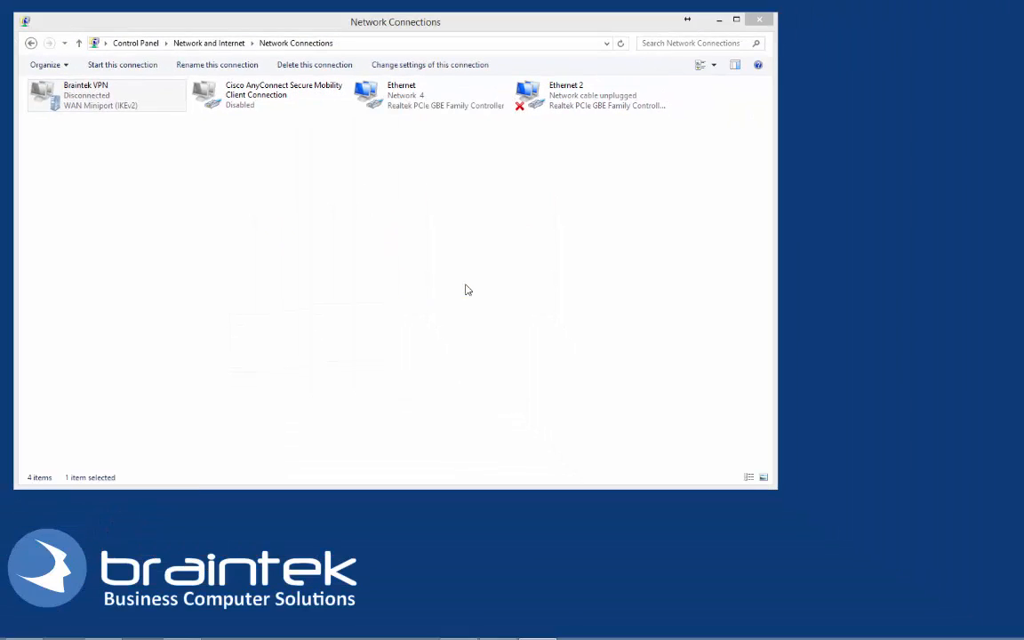
- Connect to Braintek VPN and sign in as braintek\g with the password
{"action": "left_click", "coordinate": [98, 95]}
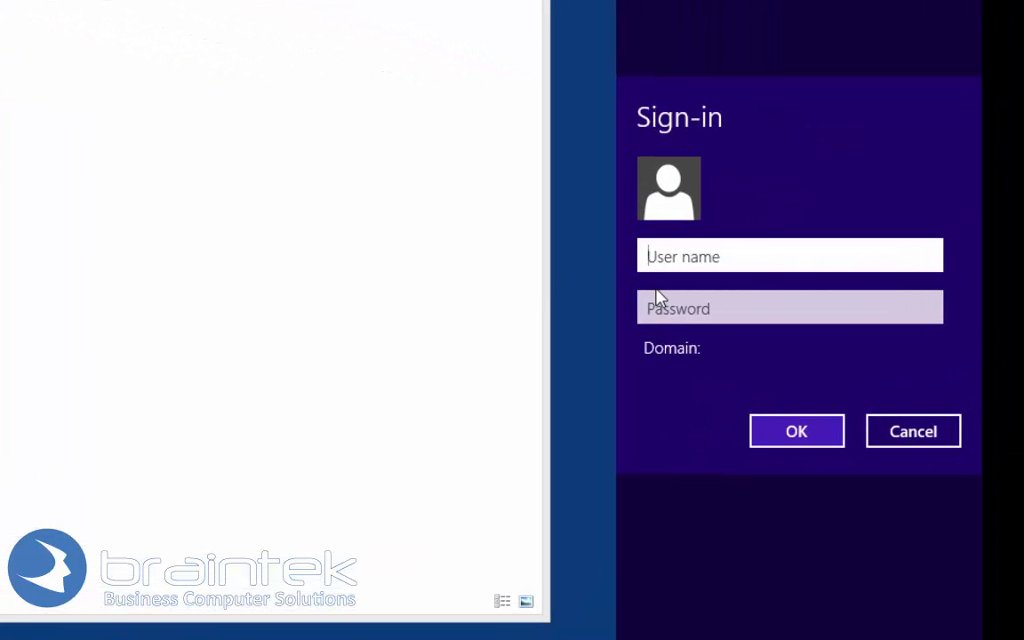
{"action": "type", "text": "brain"}
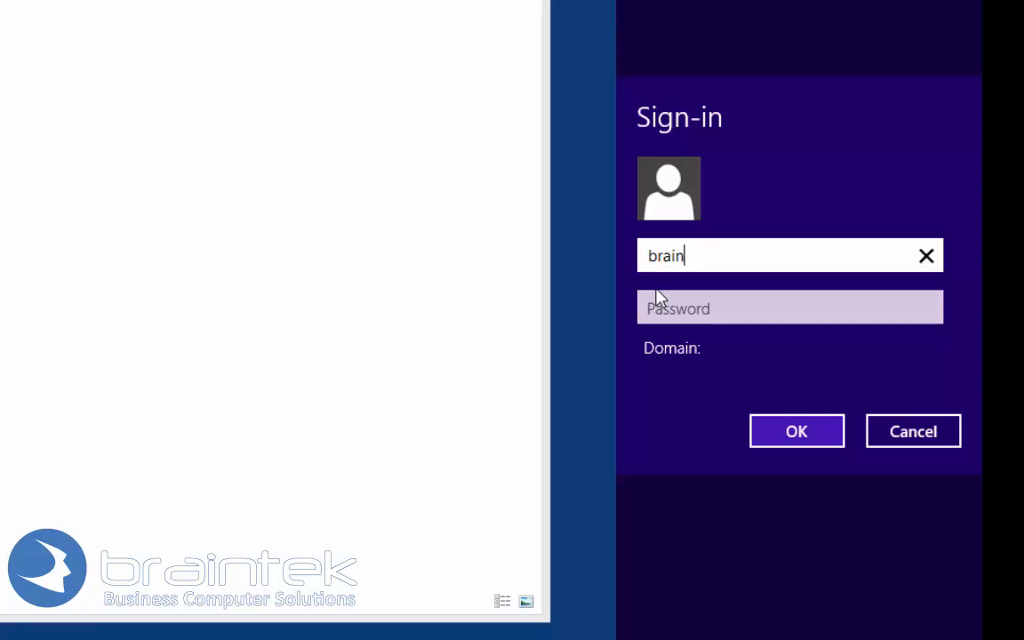
{"action": "type", "text": "tek\\"}
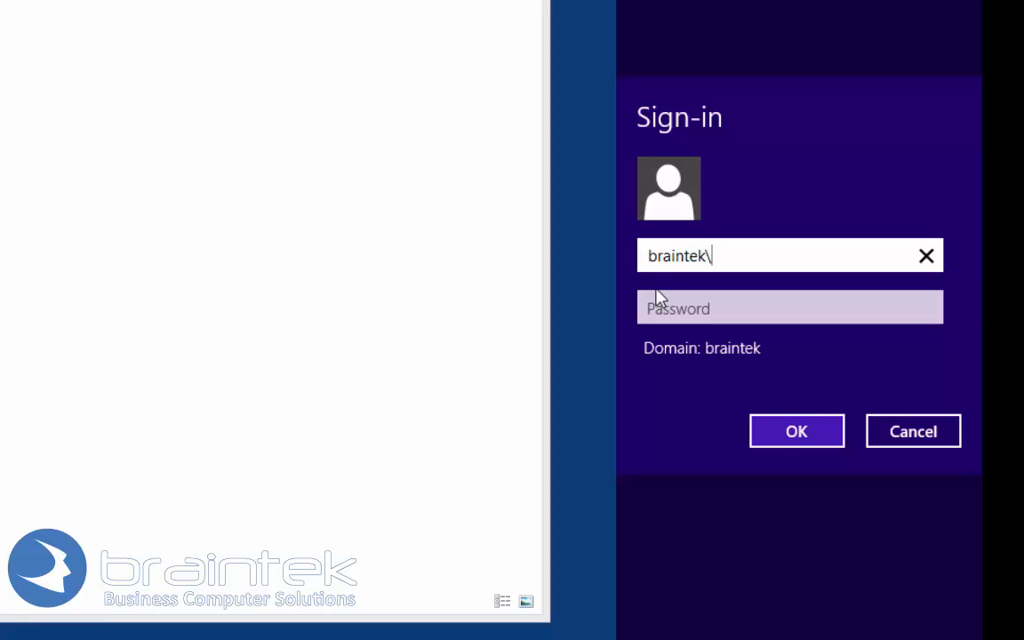
{"action": "type", "text": "greg"}
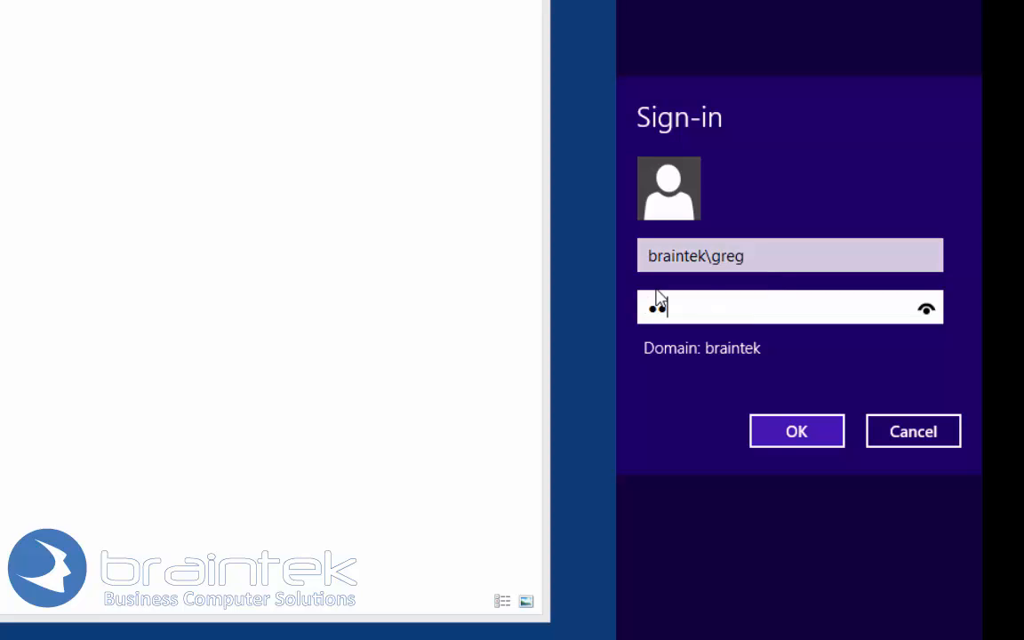
{"action": "type", "text": "password"}
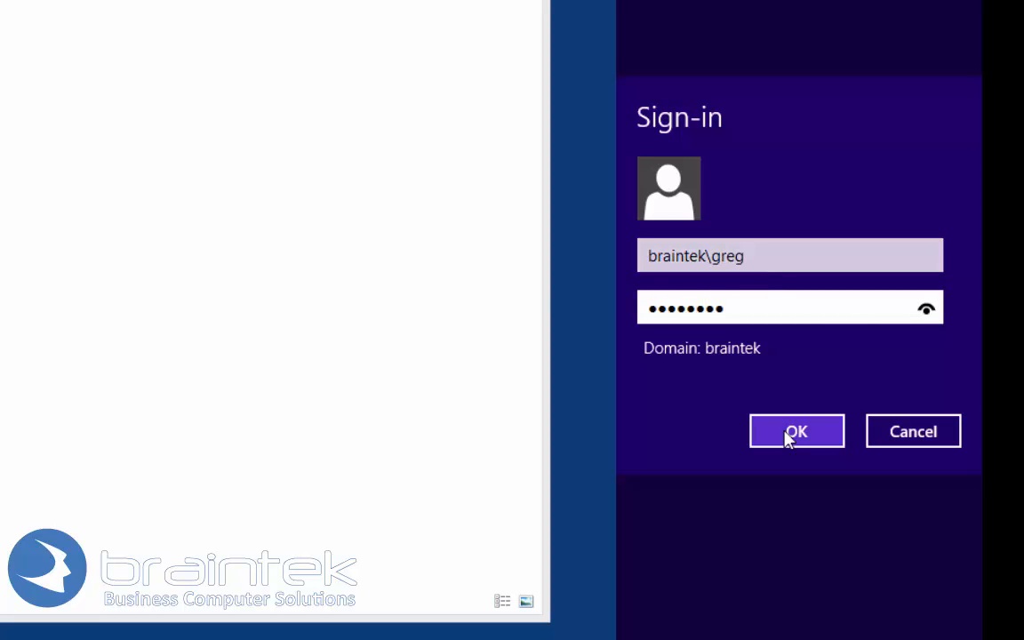